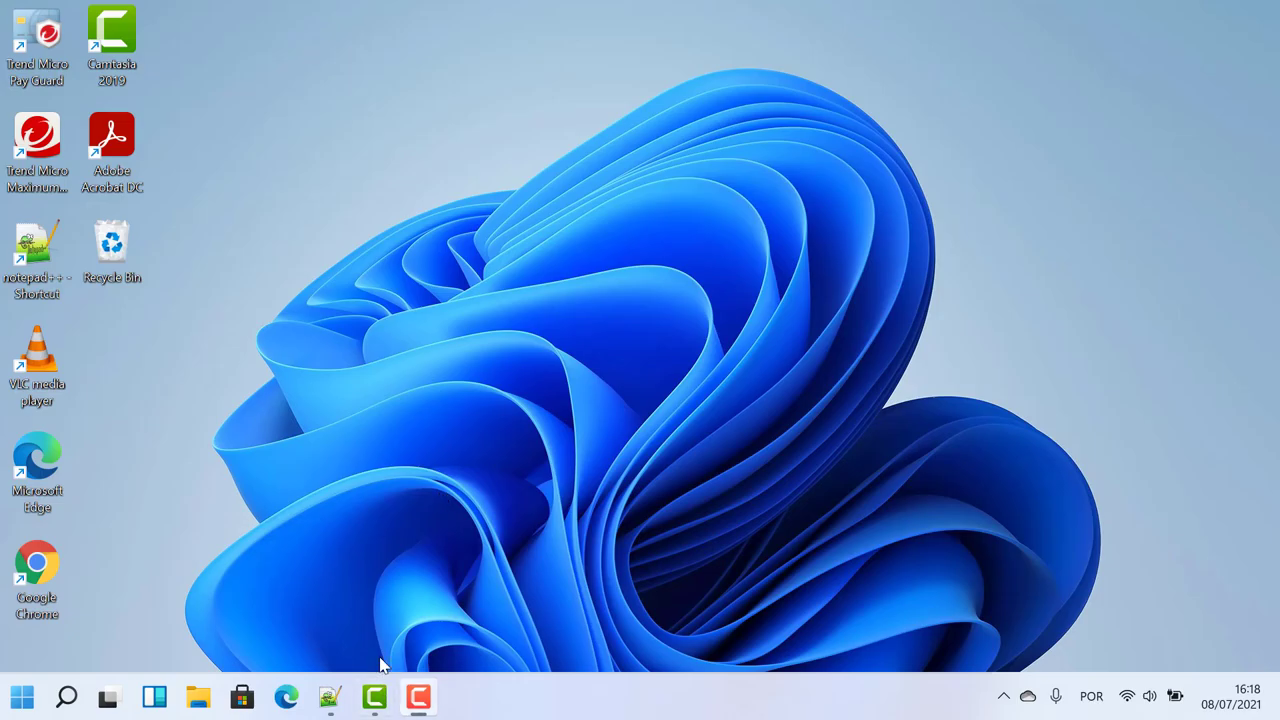
mouse_move(408, 620)
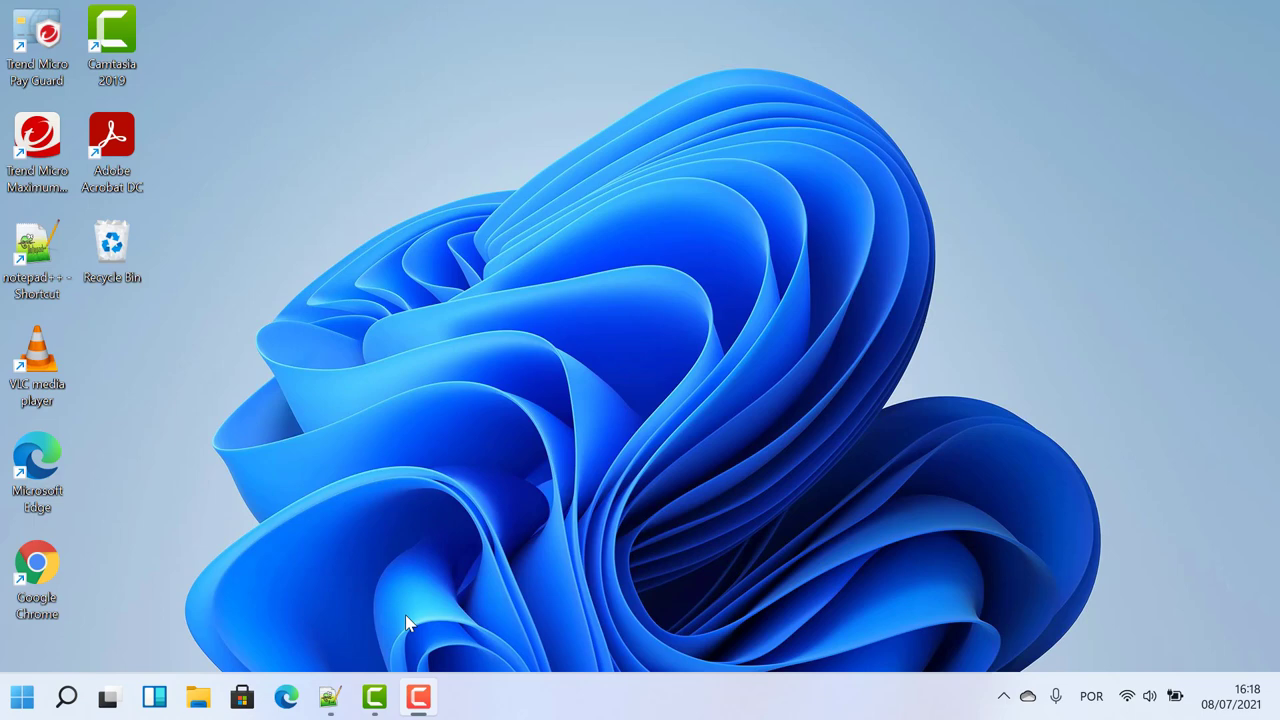
mouse_move(424, 8)
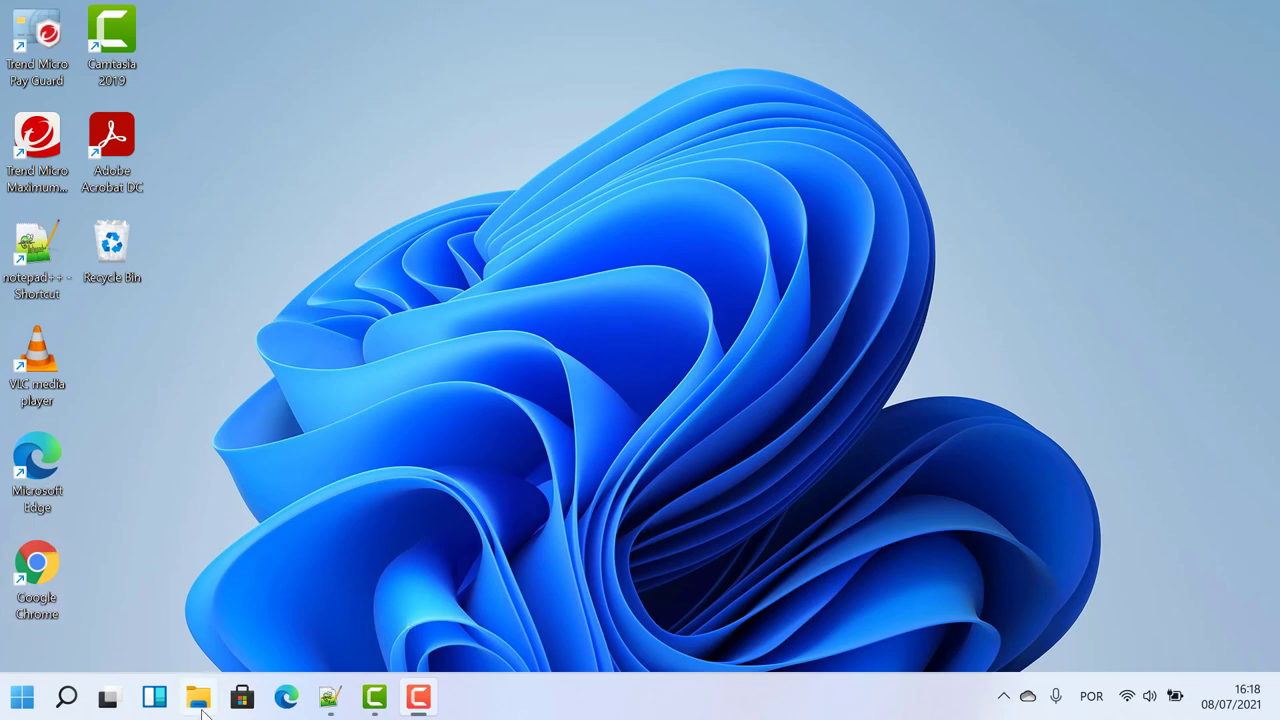
Launch File Explorer from the taskbar, landing on Quick access with its frequent folders.
click(198, 696)
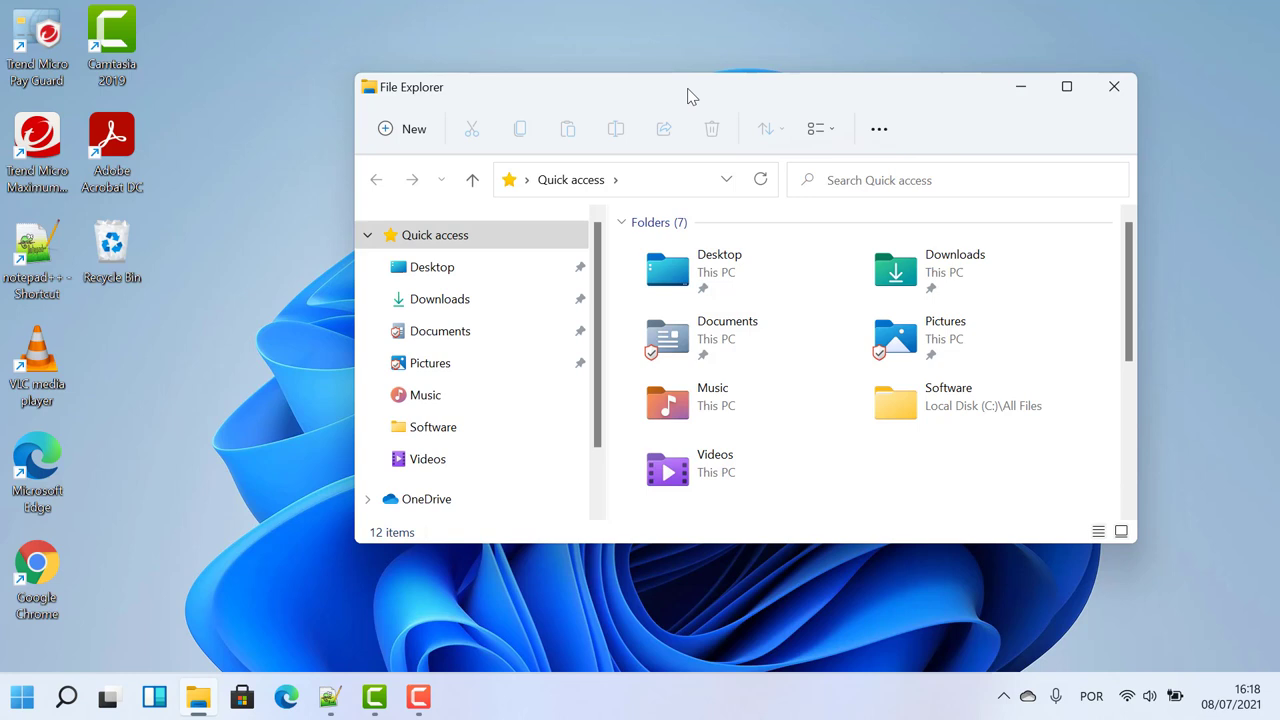
mouse_move(208, 620)
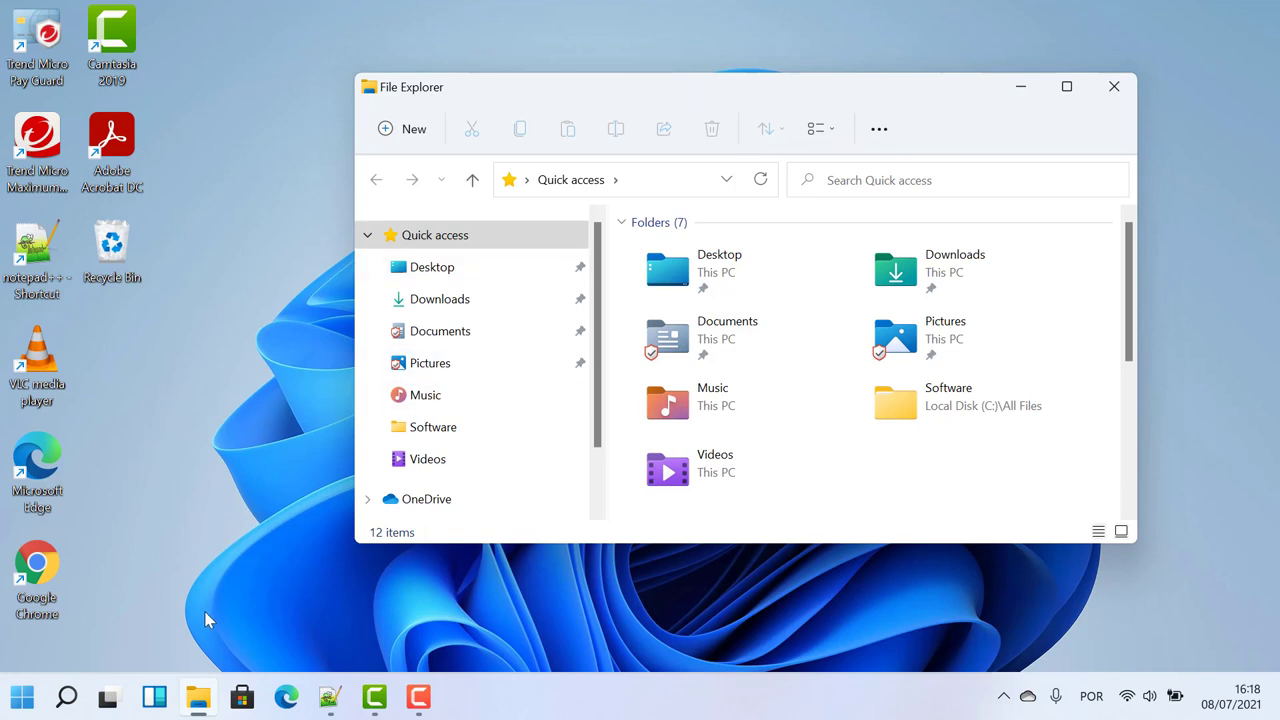
mouse_move(280, 556)
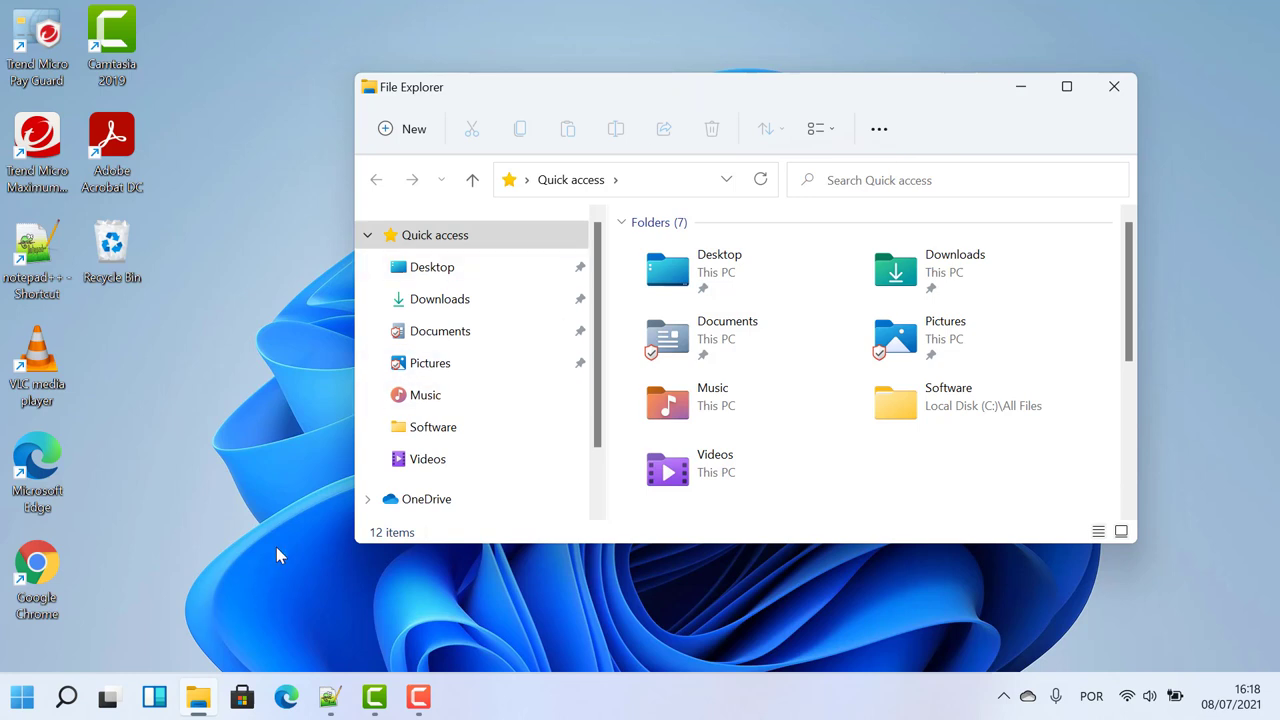
mouse_move(68, 696)
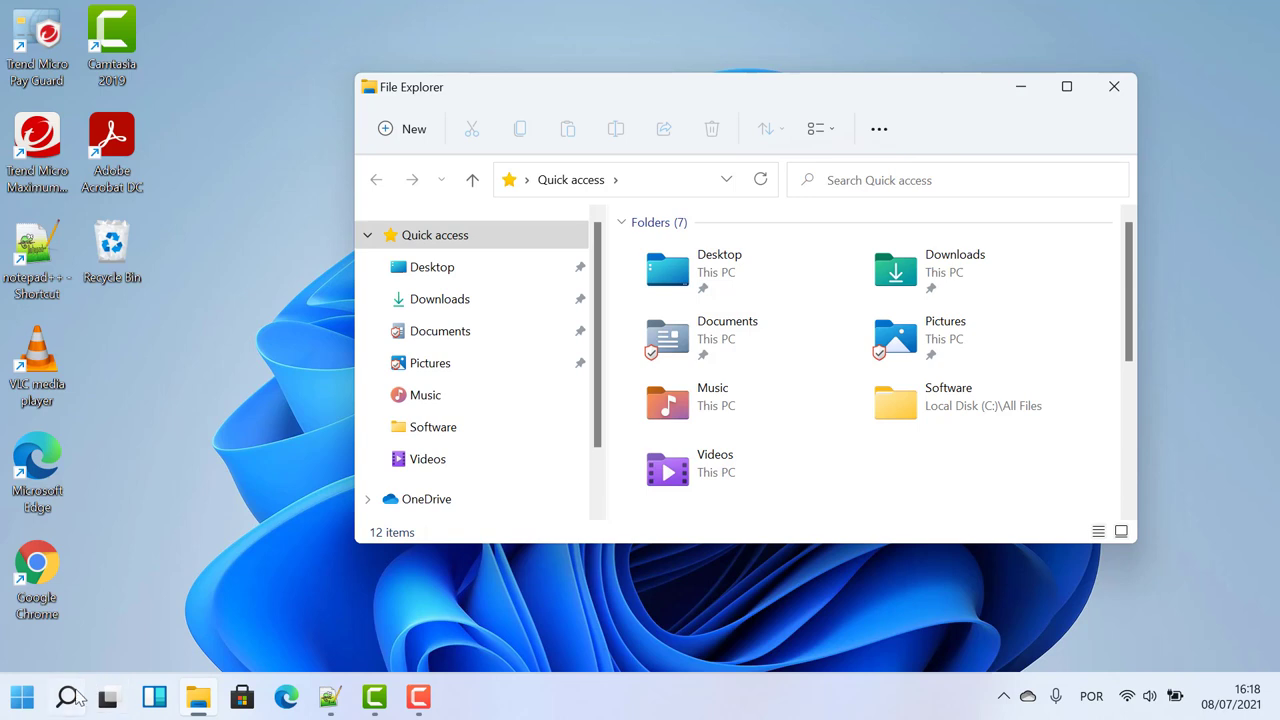
mouse_move(68, 696)
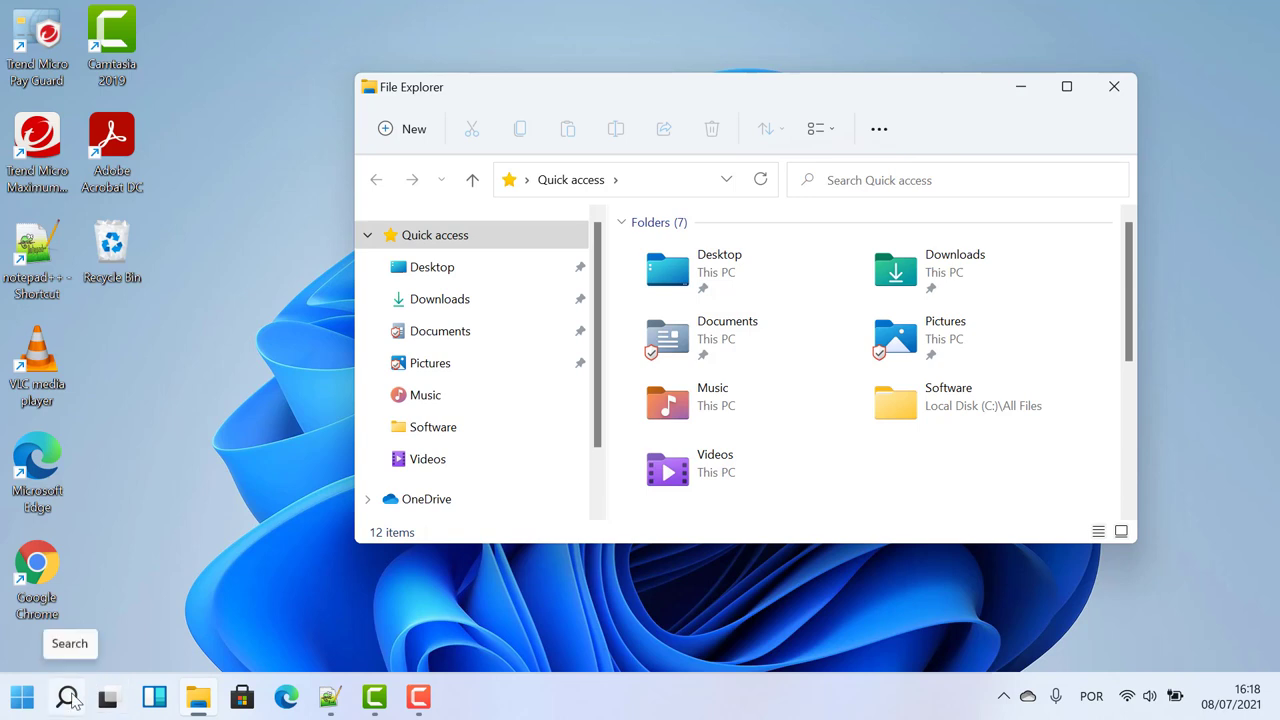
Search Windows for 'file' and bring up File Explorer Options on its View settings.
click(68, 696)
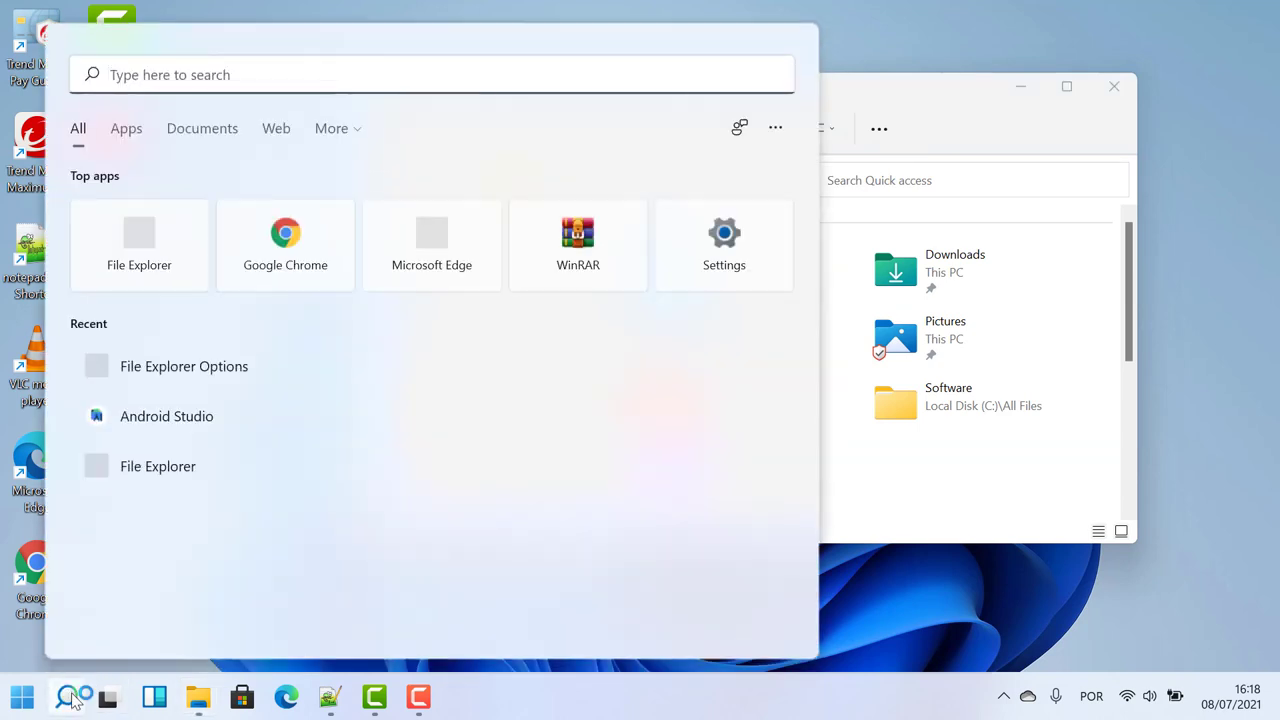
text(file)
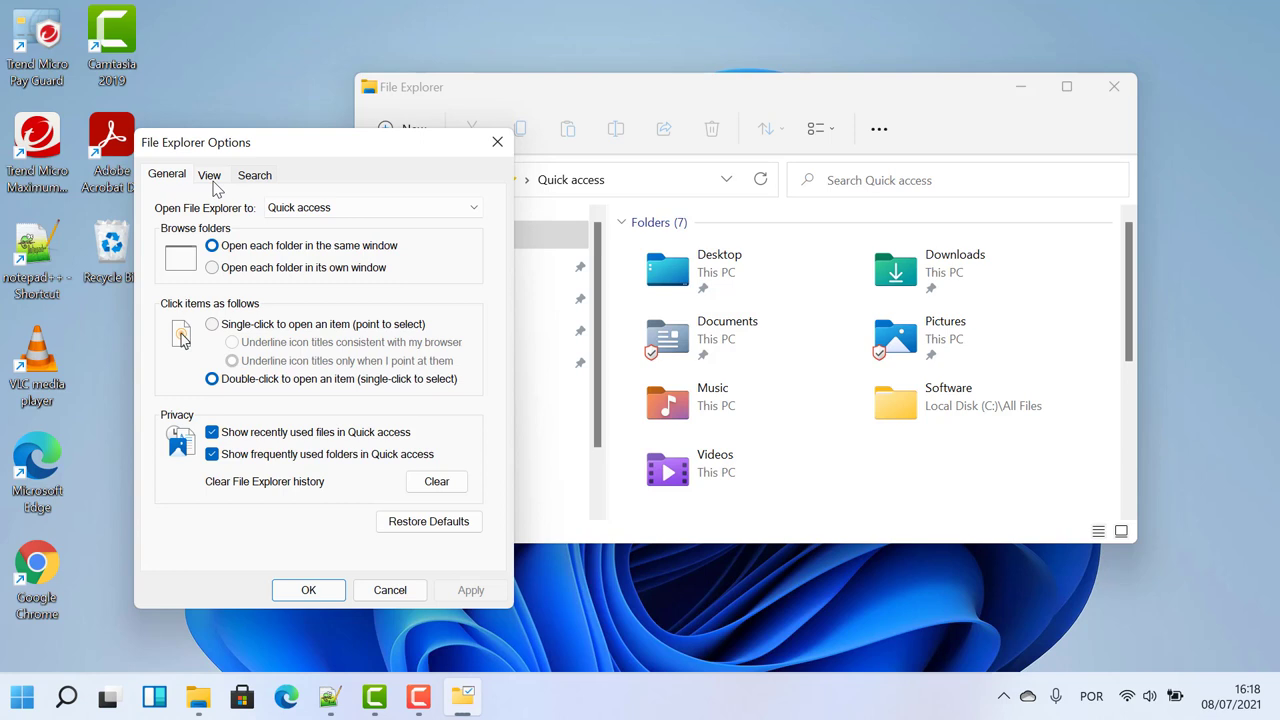
click(208, 176)
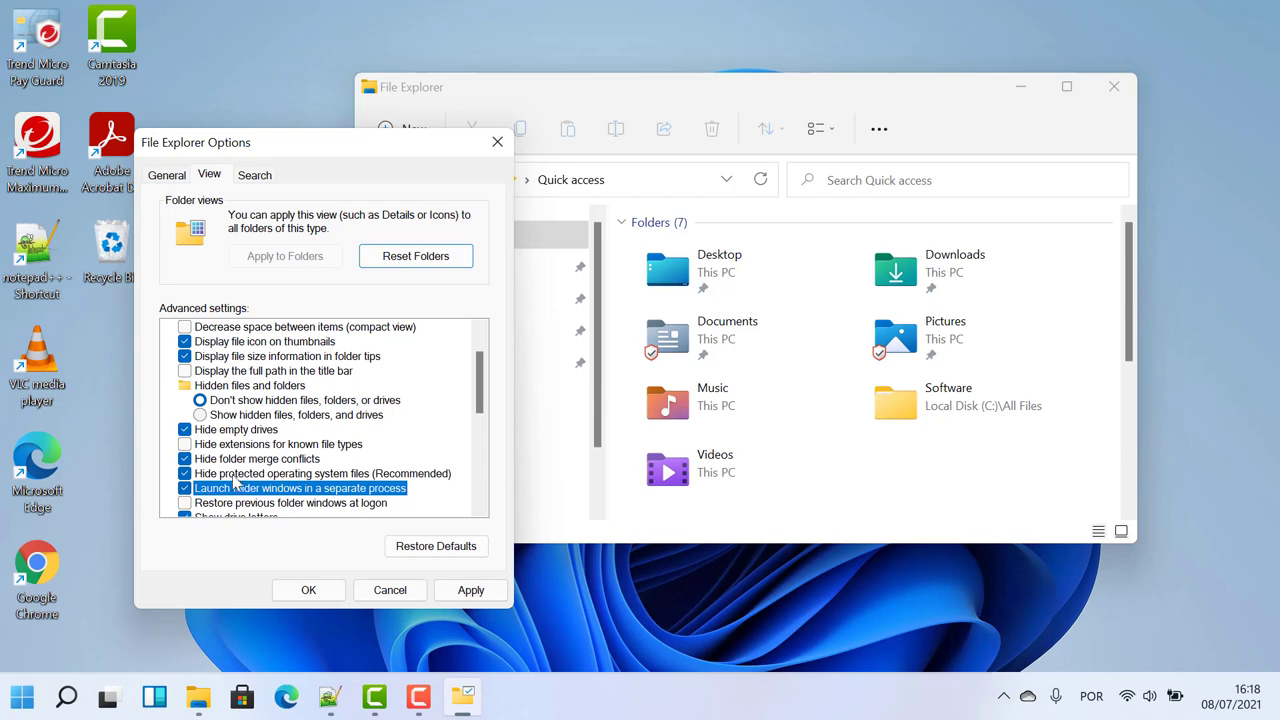
Confirm 'Launch folder windows in a separate process' with OK, restoring the classic ribbon.
click(470, 590)
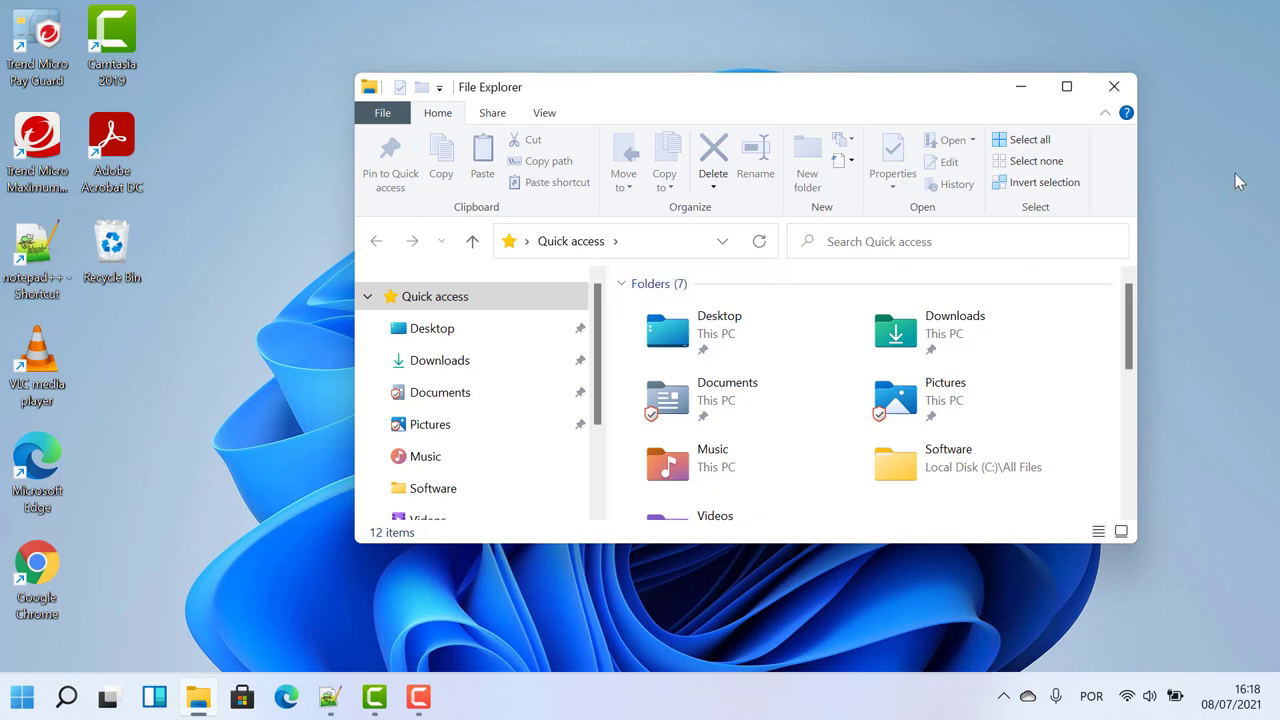
mouse_move(1004, 690)
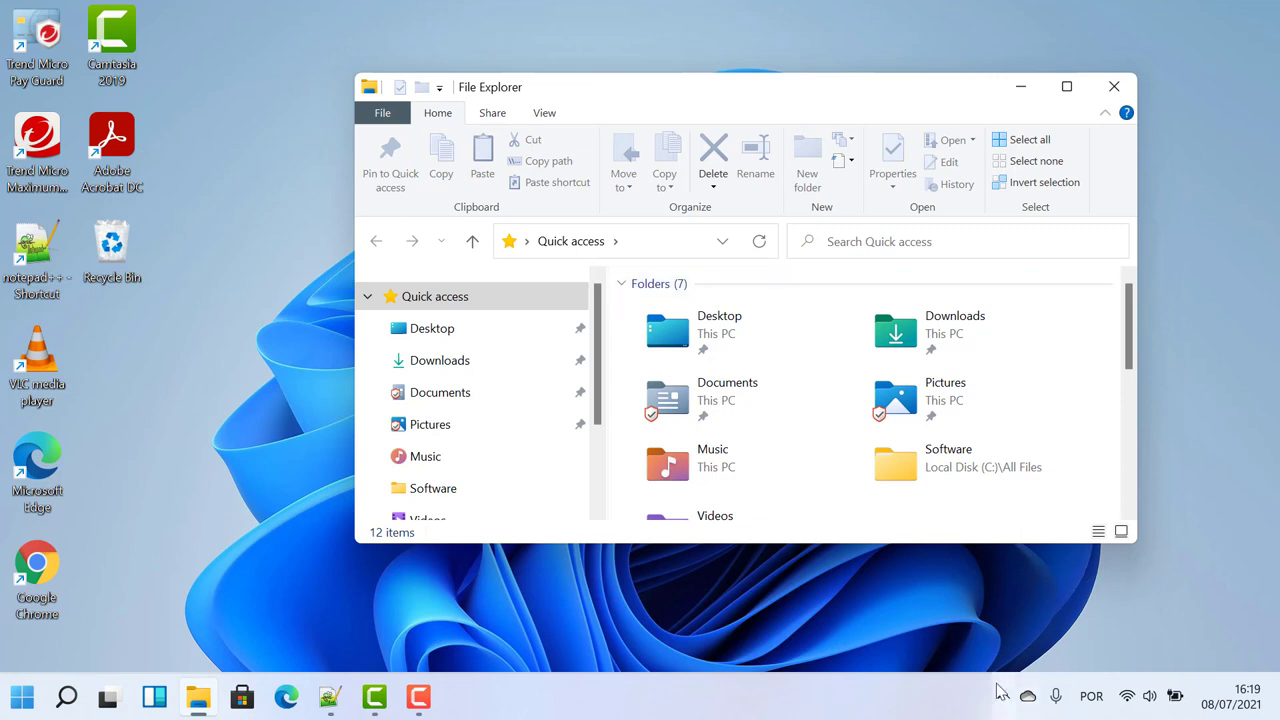